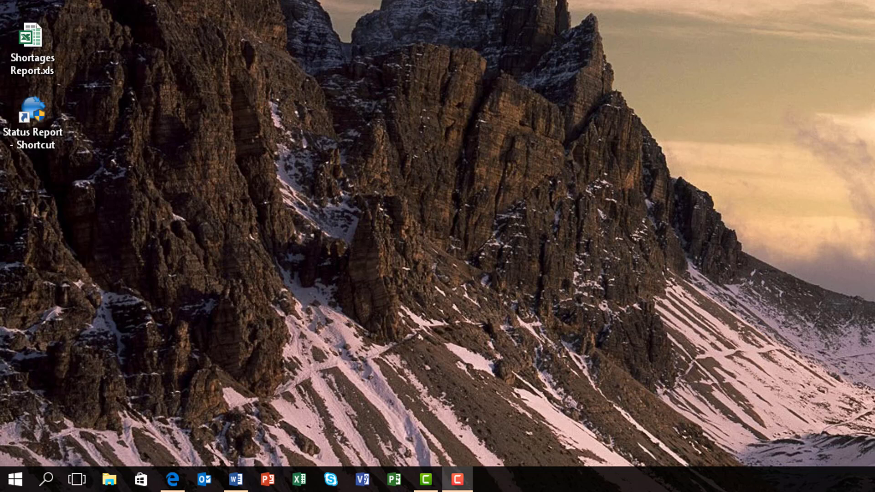
# - Launch Outlook 2016 from the Start menu's Most used list via its right-click options
pyautogui.click(15, 479)
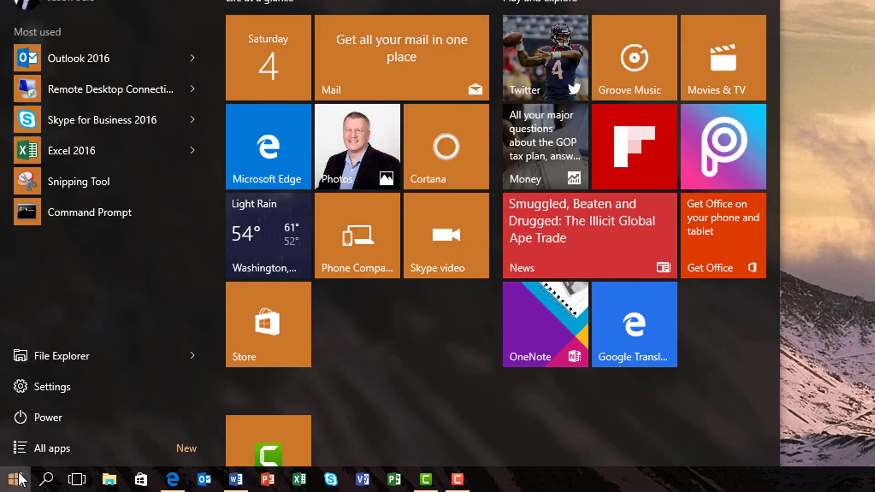
pyautogui.moveTo(78, 58)
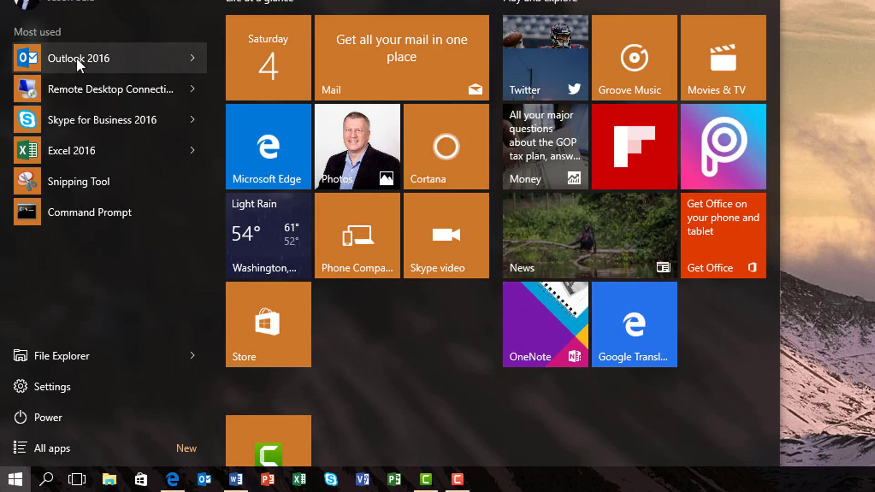
pyautogui.rightClick(78, 58)
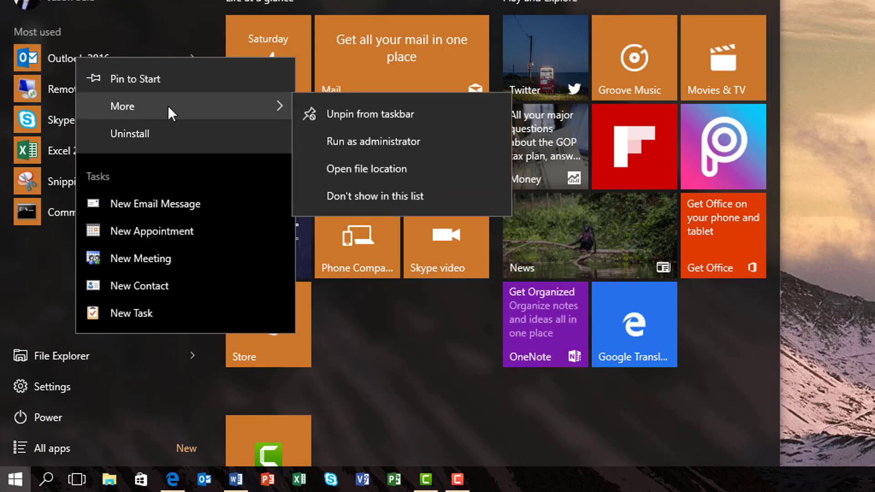
pyautogui.moveTo(358, 141)
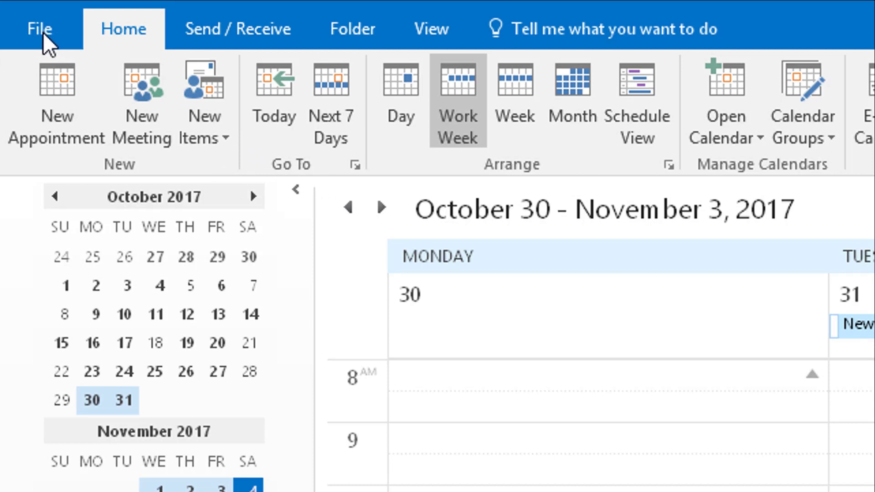
# - Reach the COM Add-ins list through File > Options > Add-ins > Go
pyautogui.click(39, 28)
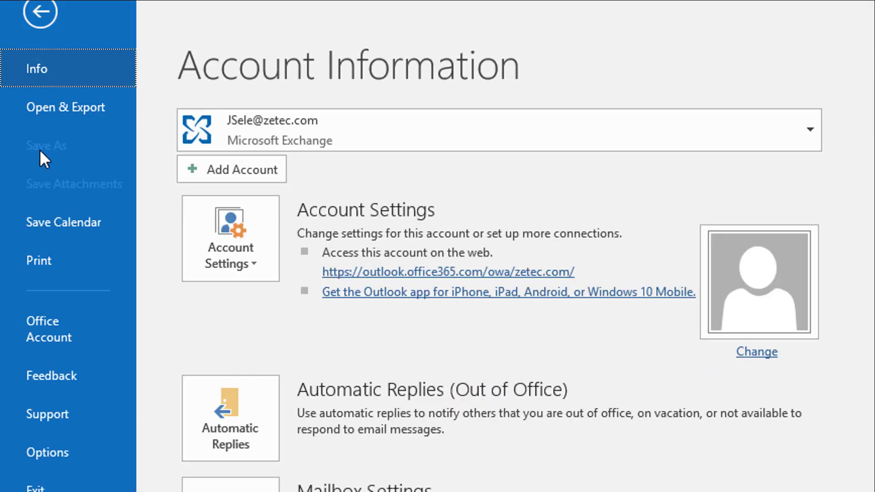
pyautogui.click(47, 452)
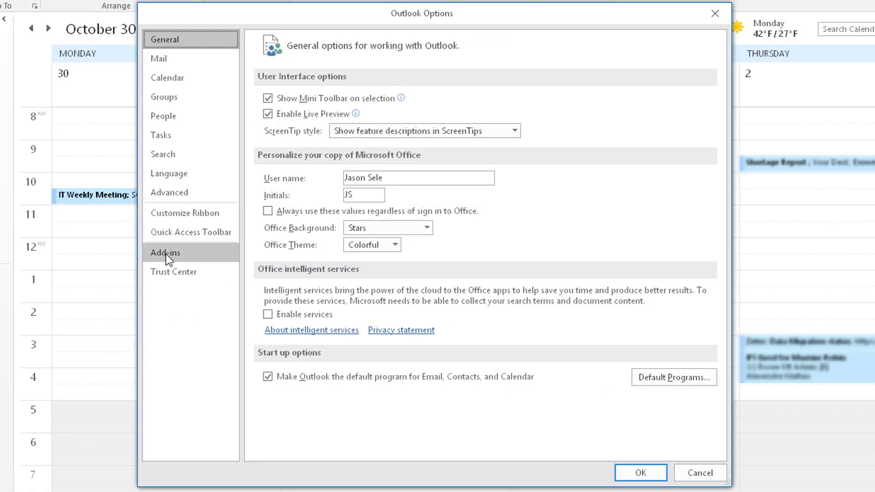
pyautogui.click(165, 252)
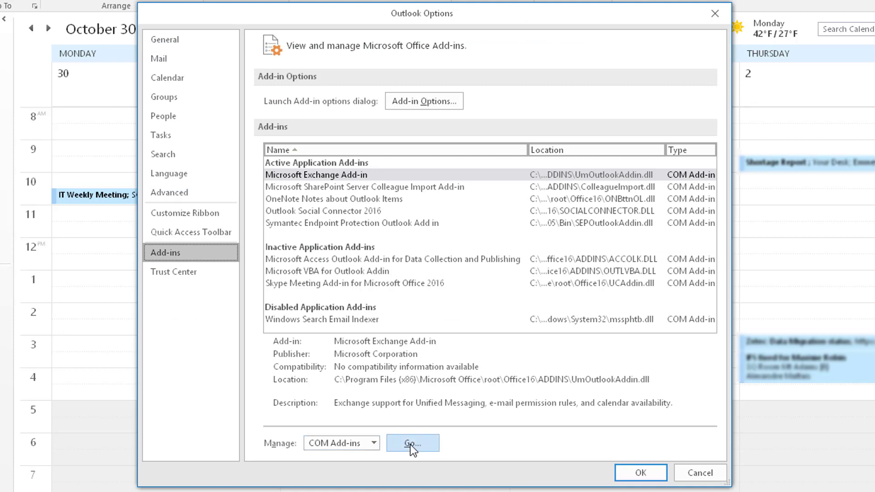
pyautogui.click(412, 443)
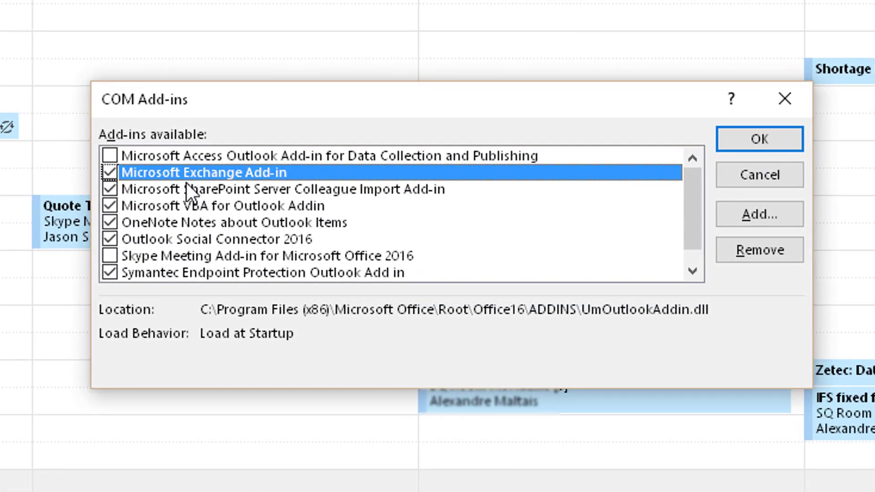
pyautogui.moveTo(180, 212)
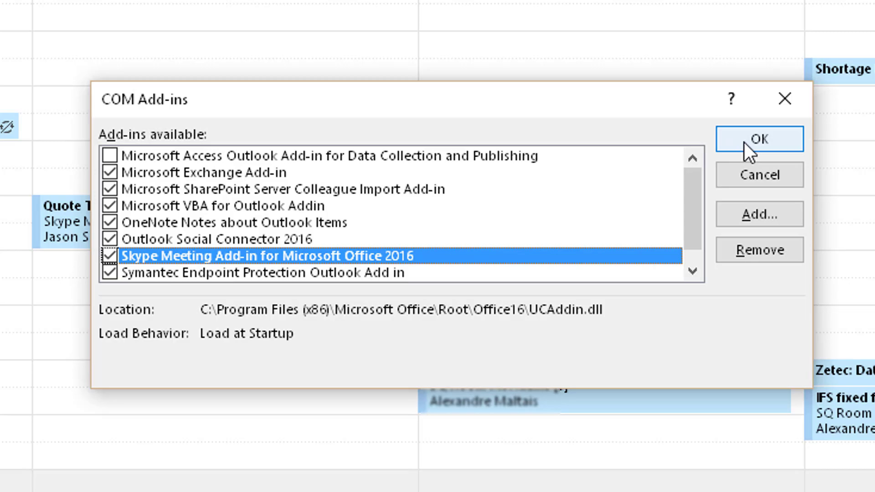
# - Confirm the COM Add-ins dialog so New Skype Meeting shows on the Home ribbon
pyautogui.click(758, 139)
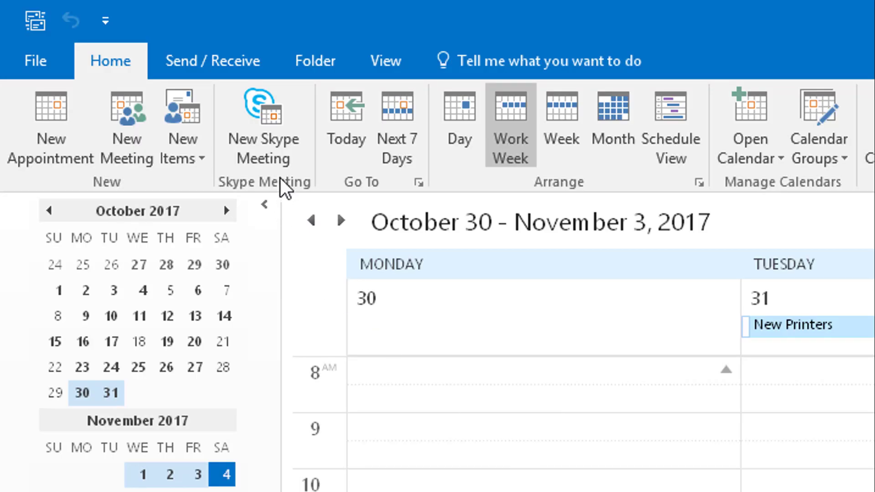
pyautogui.moveTo(263, 128)
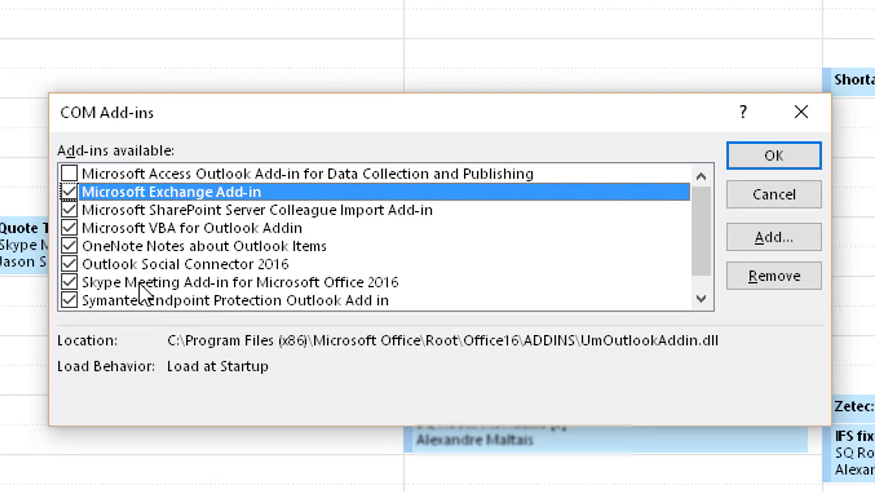
# - Close the COM Add-ins dialog, exit Outlook and relaunch Outlook 2016 from Start
pyautogui.click(240, 283)
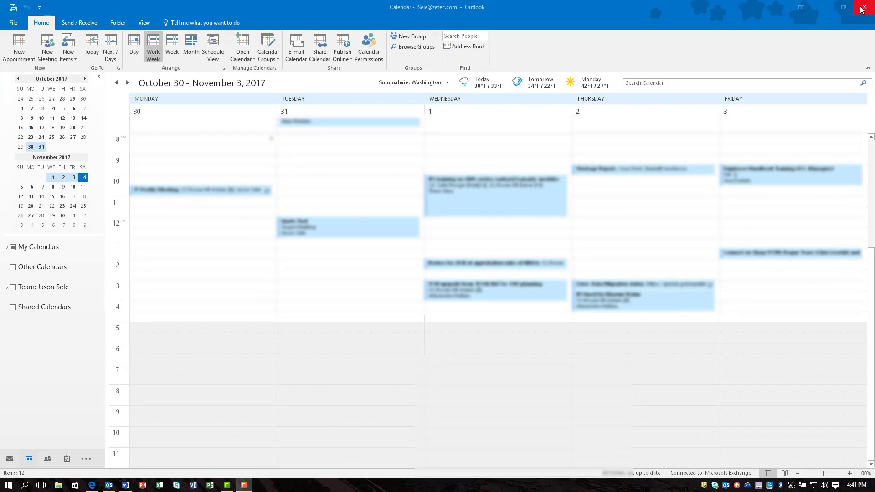
pyautogui.click(11, 479)
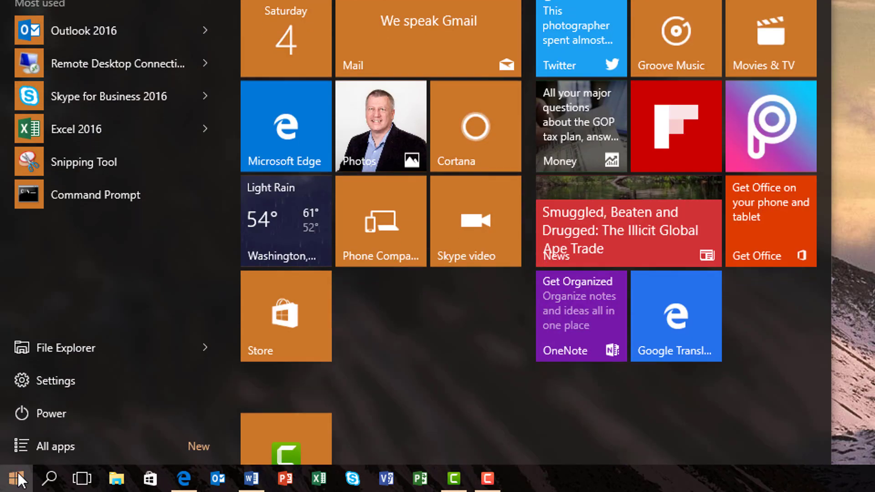
pyautogui.rightClick(83, 31)
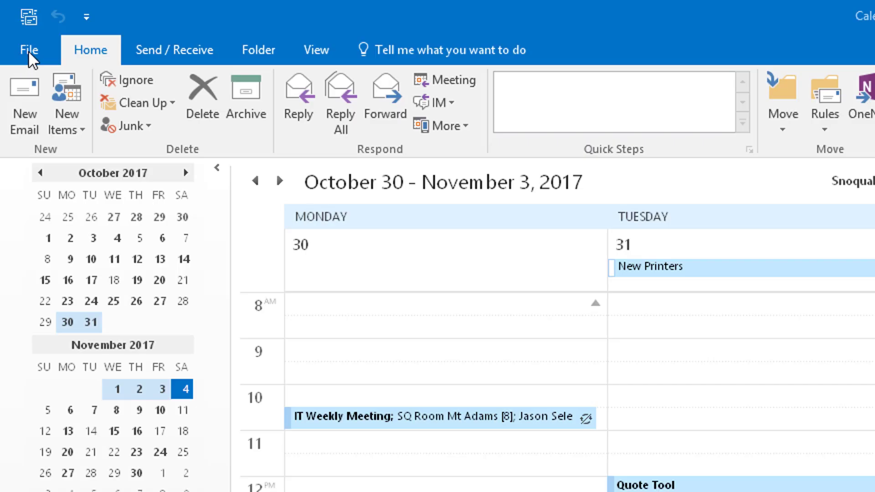
# - From the COM Add-ins list, start adding an add-in from file, browsing at Local Disk (C:)
pyautogui.click(28, 49)
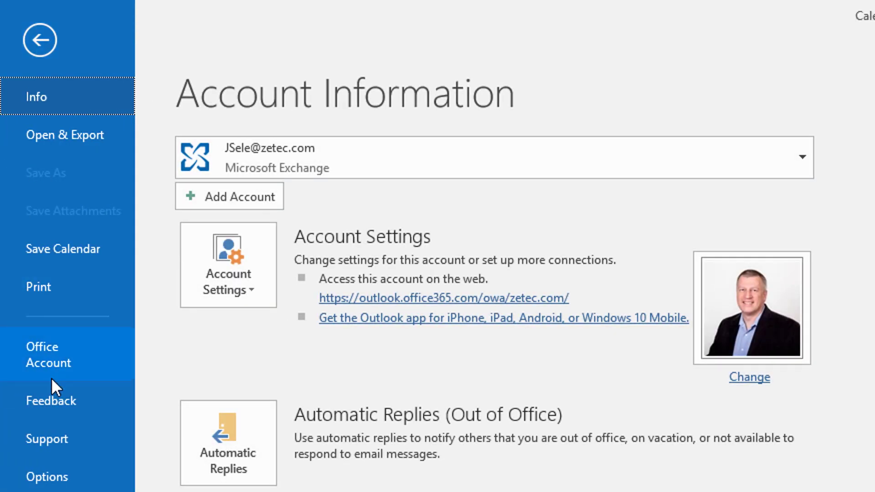
pyautogui.click(47, 477)
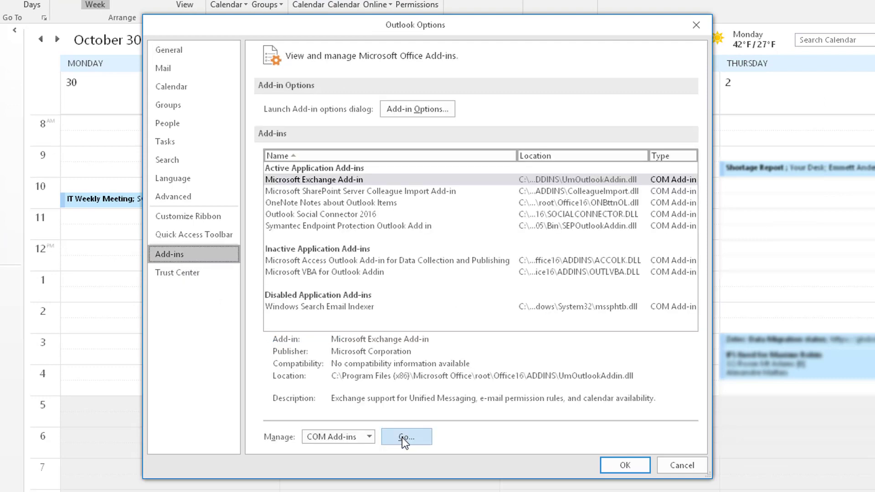
pyautogui.click(406, 437)
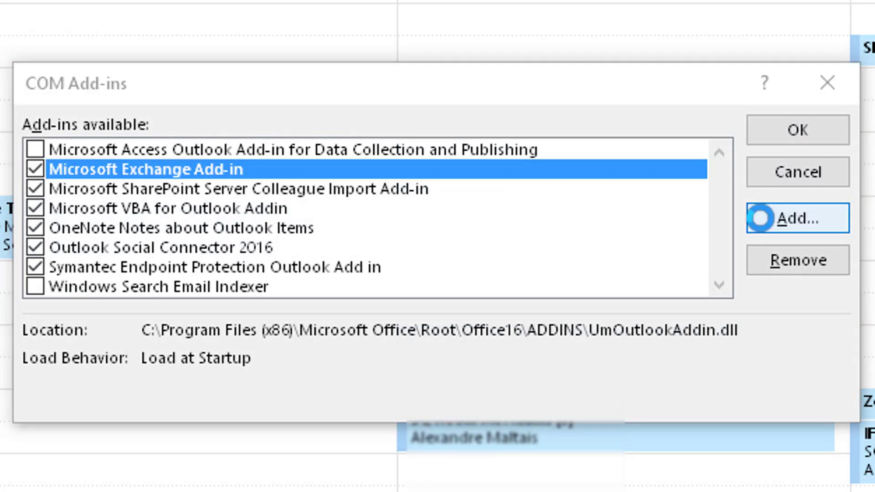
pyautogui.click(797, 217)
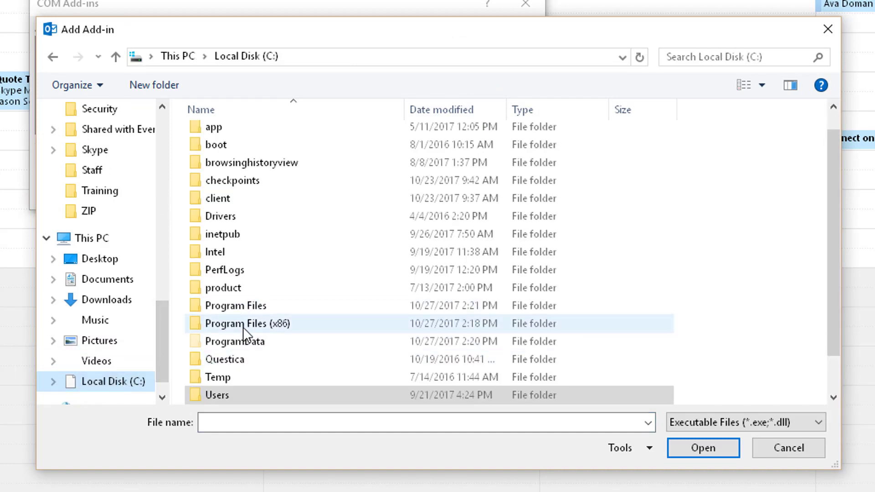
# - Add UCAddin.dll from Program Files (x86)\Microsoft Office\root\Office16 as a COM add-in
pyautogui.doubleClick(246, 324)
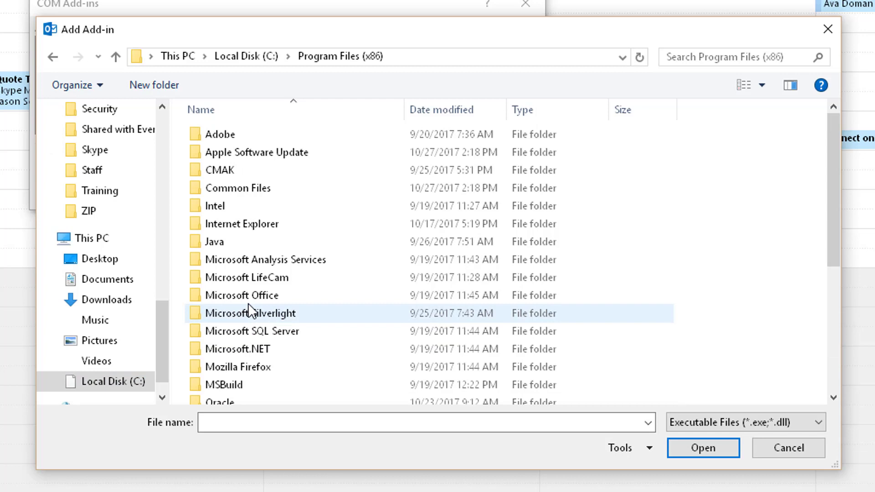
pyautogui.doubleClick(242, 294)
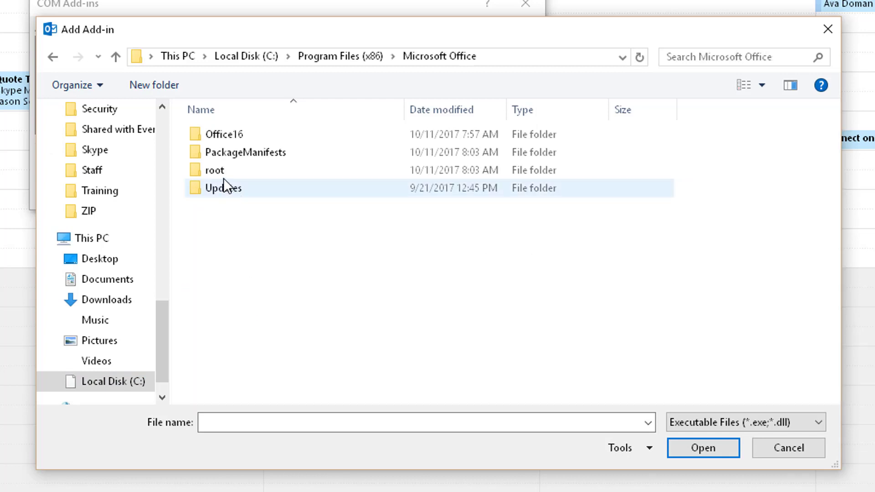
pyautogui.doubleClick(214, 169)
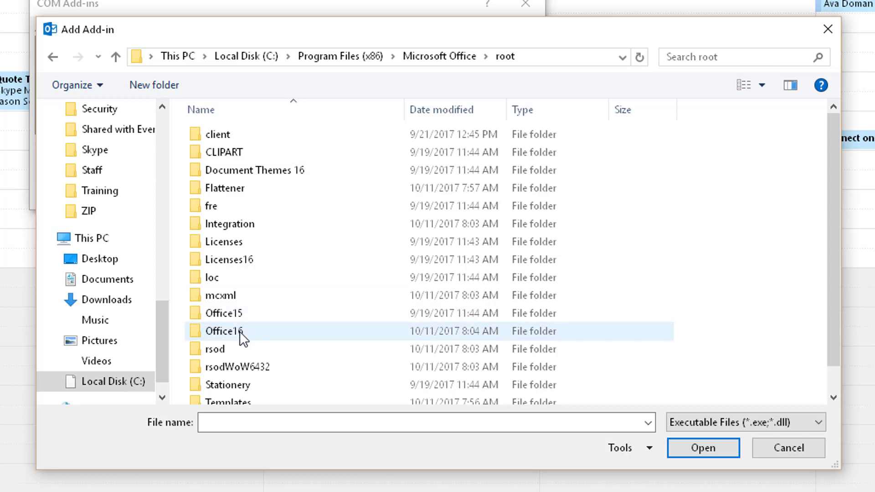
pyautogui.moveTo(239, 340)
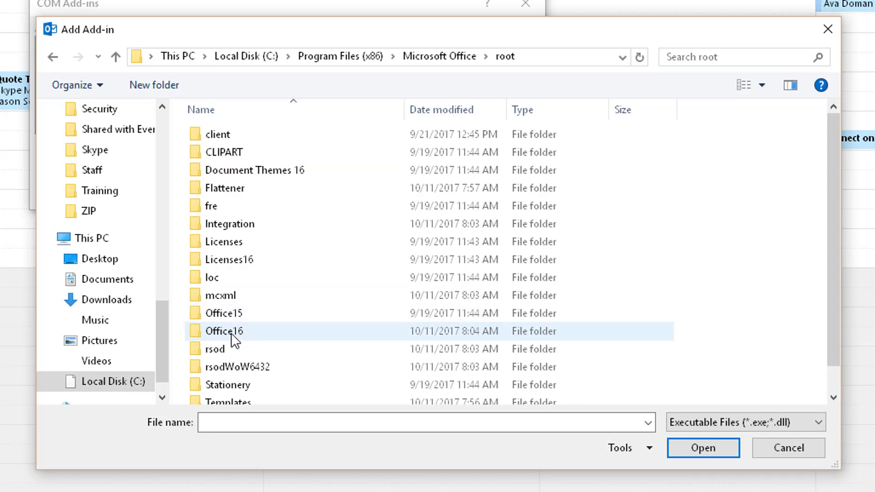
pyautogui.doubleClick(224, 330)
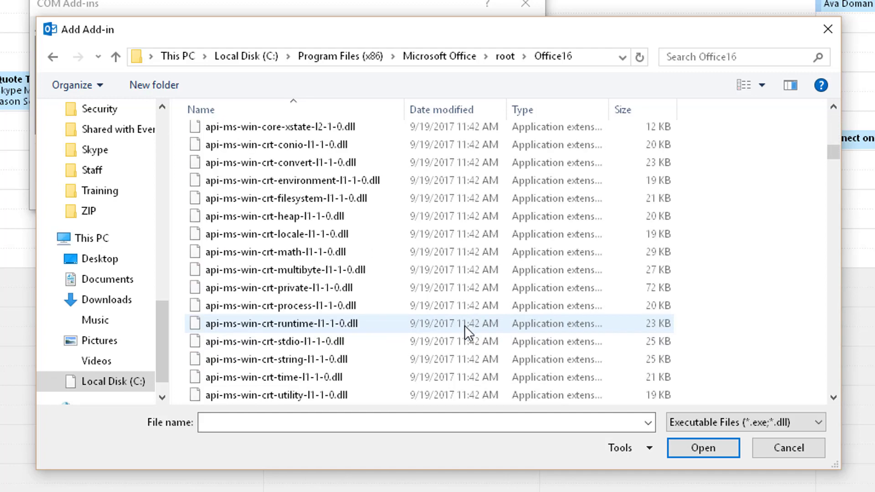
pyautogui.scroll(-3)
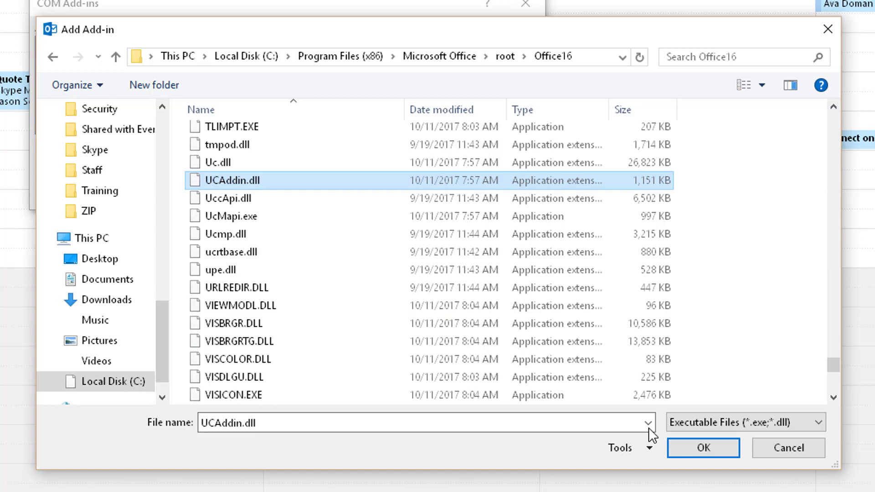
pyautogui.click(703, 447)
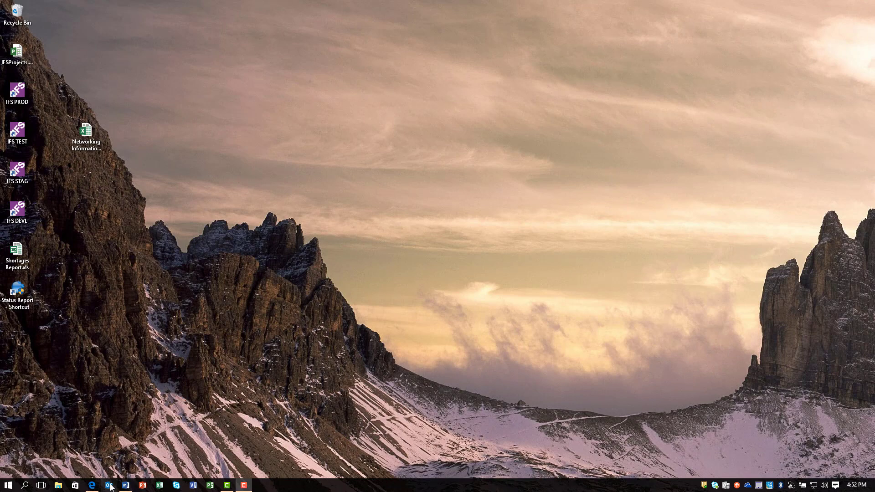
# - Relaunch Outlook from the taskbar so it loads with the added add-in
pyautogui.click(109, 485)
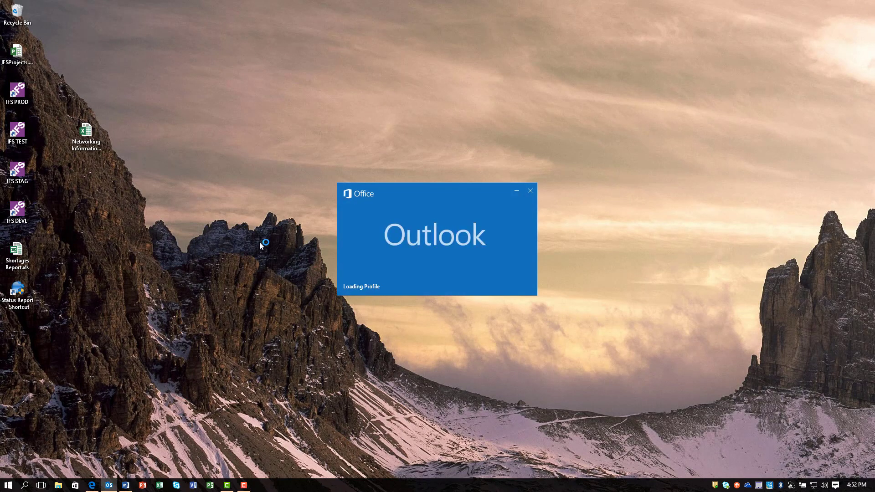